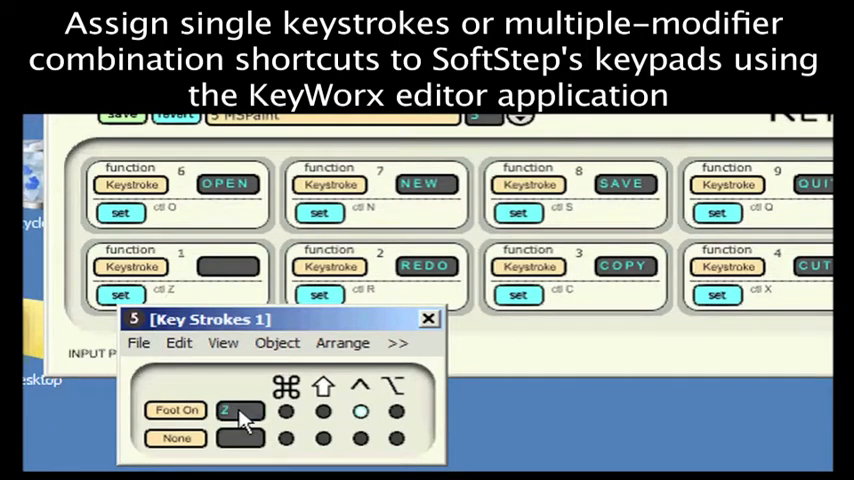
- Set keypad 1's keystroke key to Z with the Ctrl modifier
left_click(429, 318)
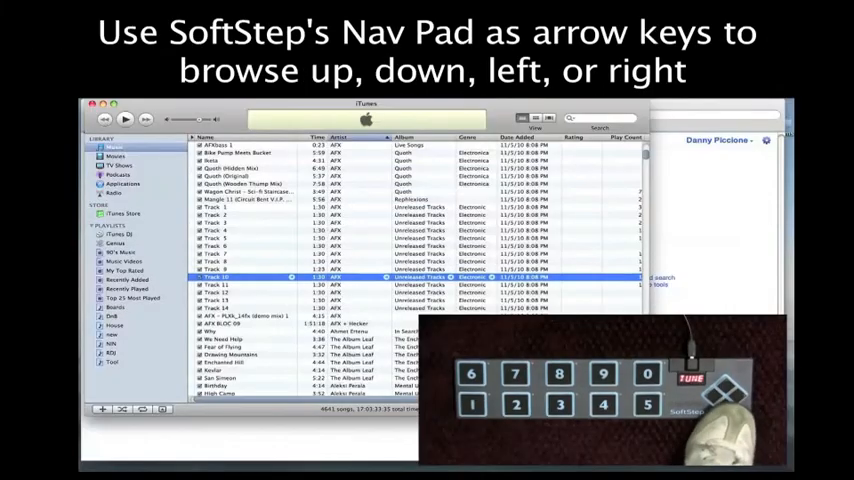
- Move the iTunes track selection down to Track 11, then up to Track 3
key("Down")
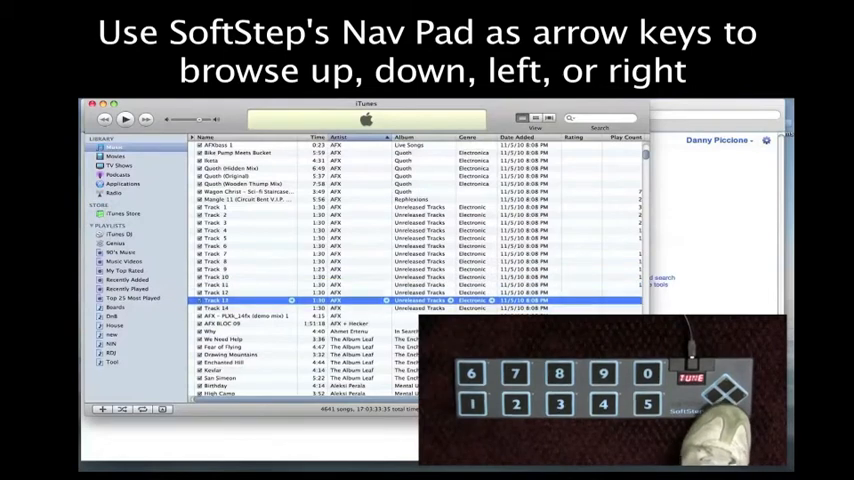
key("up")
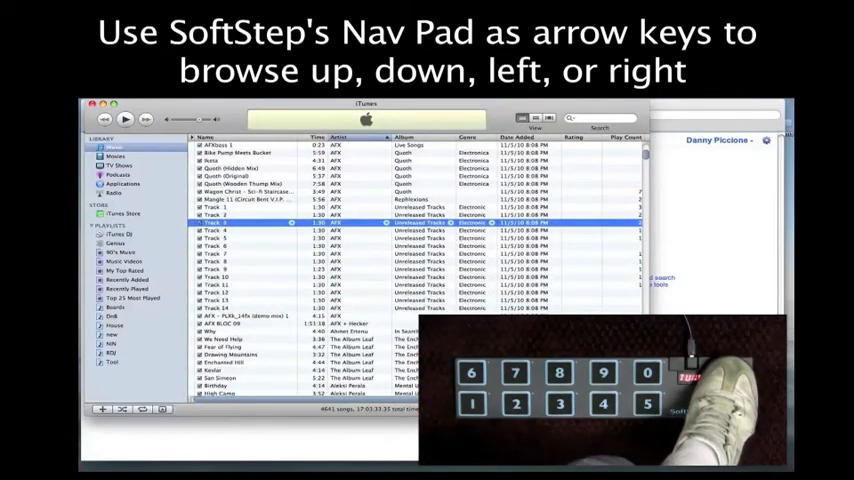